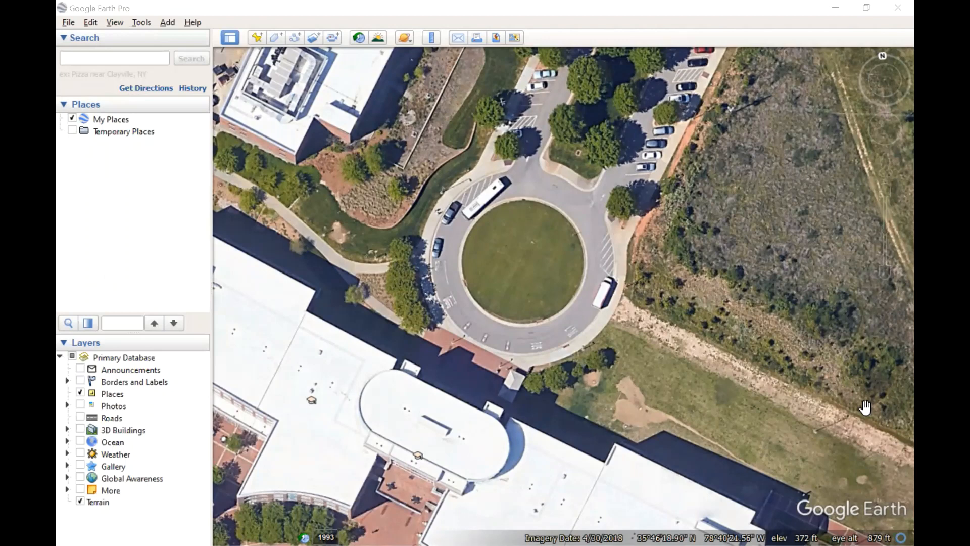
mouse_move(806, 396)
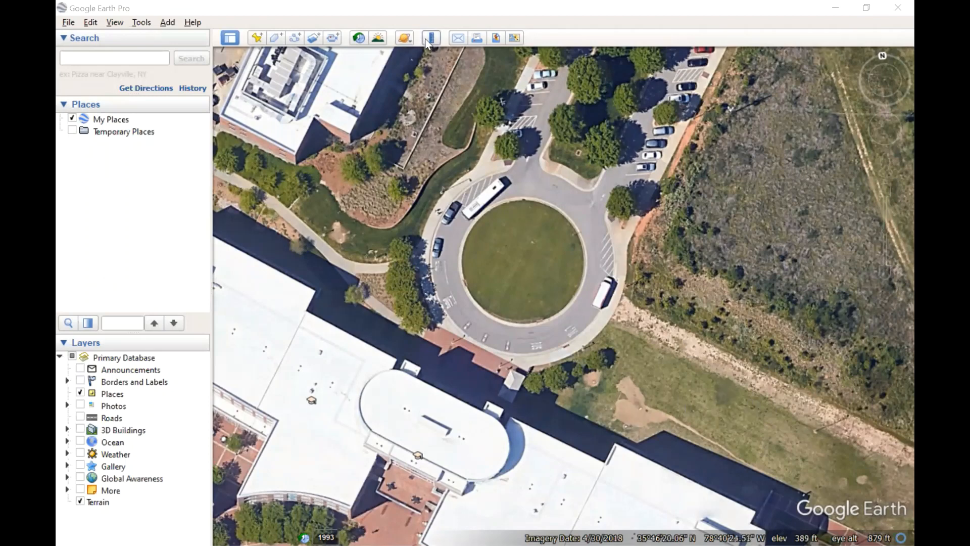
Step: Draw a Ruler line measurement of about 97 feet across the grass circle edge to edge
click(431, 37)
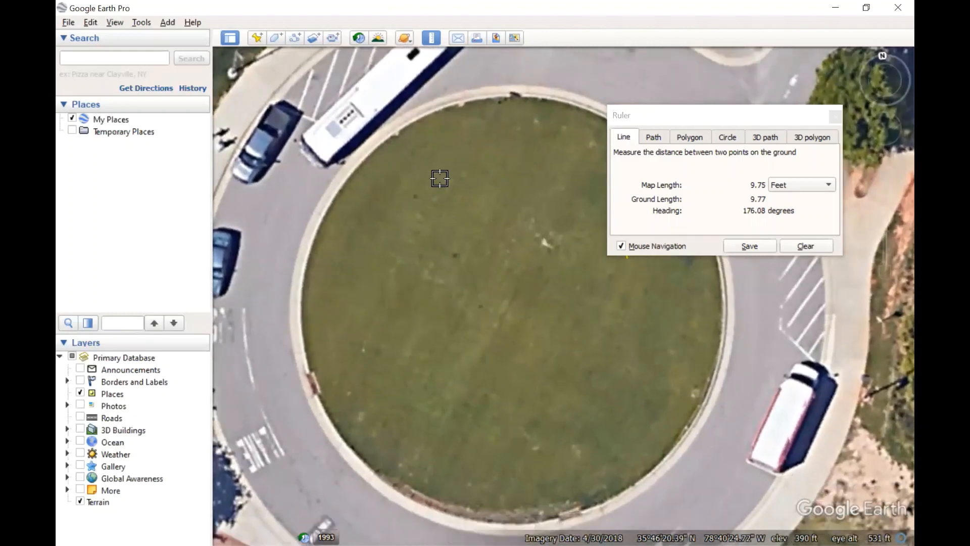
click(632, 395)
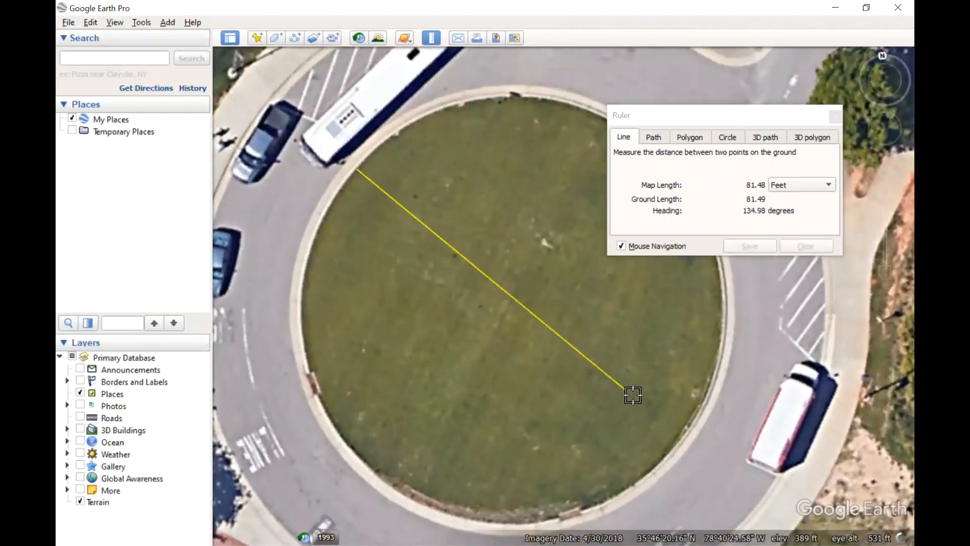
drag(633, 395, 698, 404)
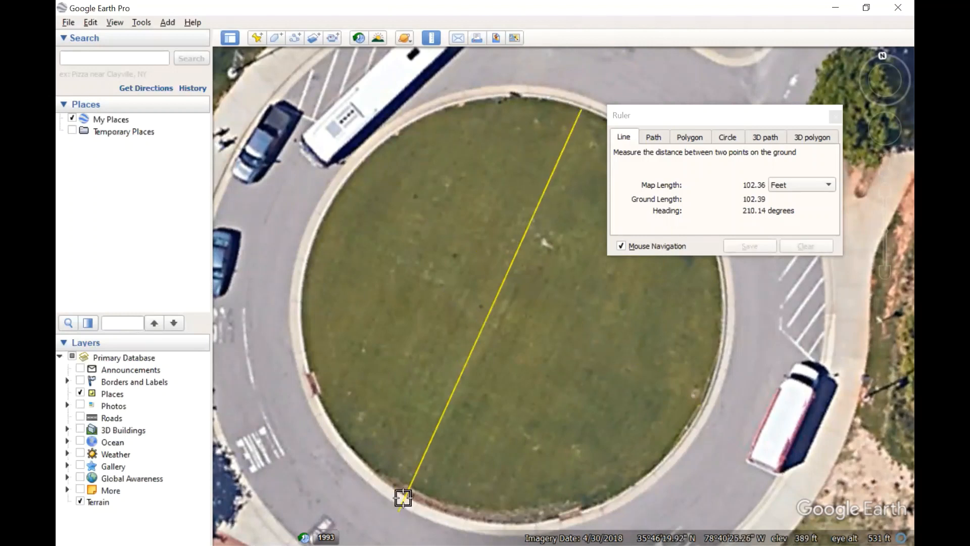
drag(402, 498, 405, 496)
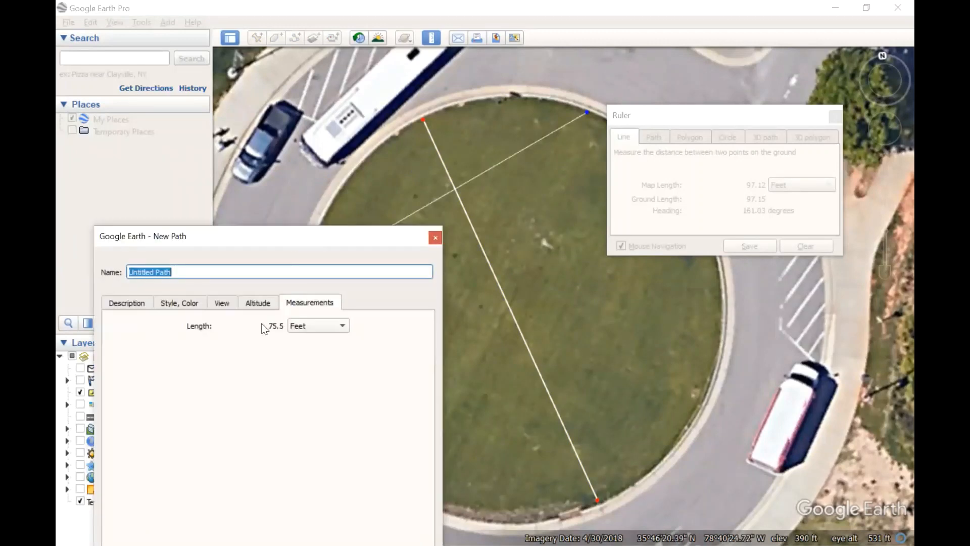
mouse_move(238, 323)
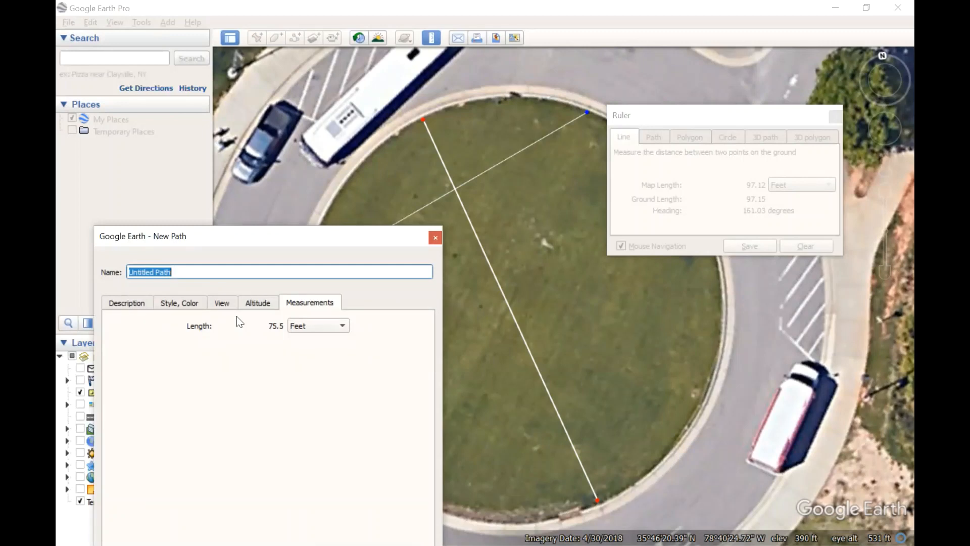
mouse_move(236, 244)
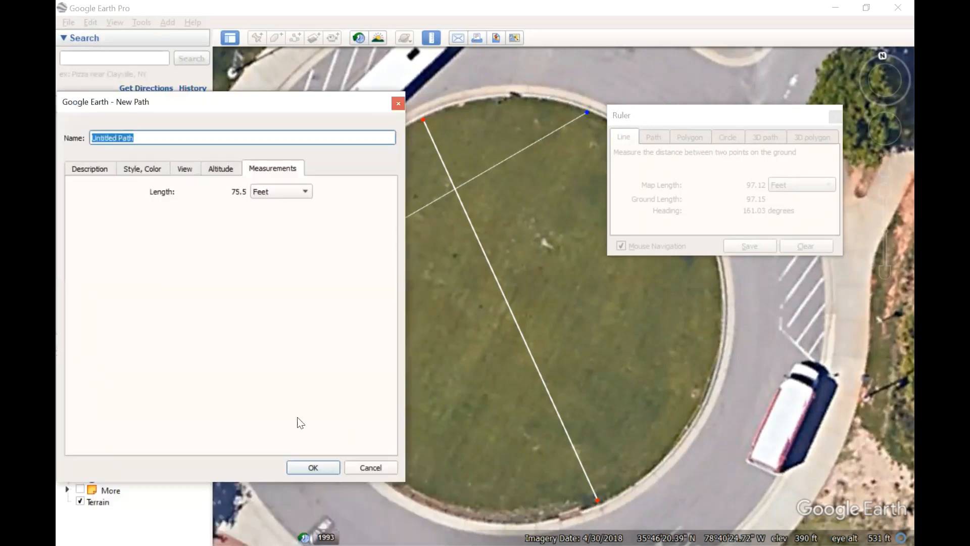
Step: Save the first chord as an Untitled Path with Measurements, then clear the ruler line
click(314, 467)
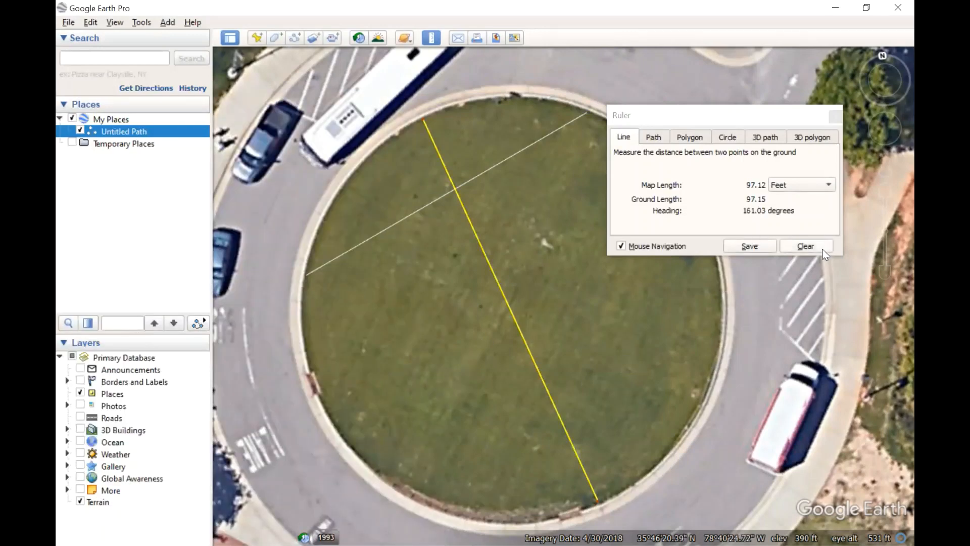
click(805, 246)
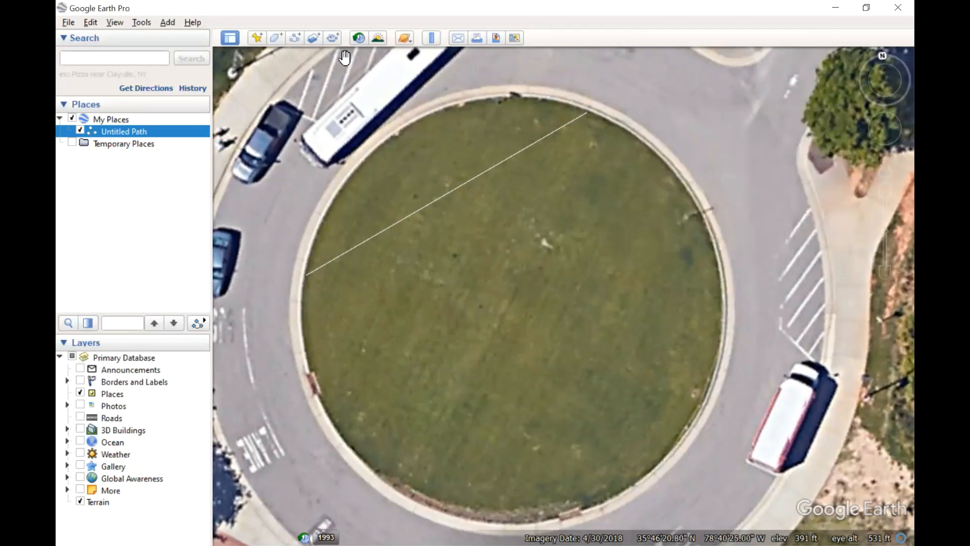
Step: Trace the first chord's middle ordinate (about 37 feet) from its midpoint and save it as a path
click(428, 36)
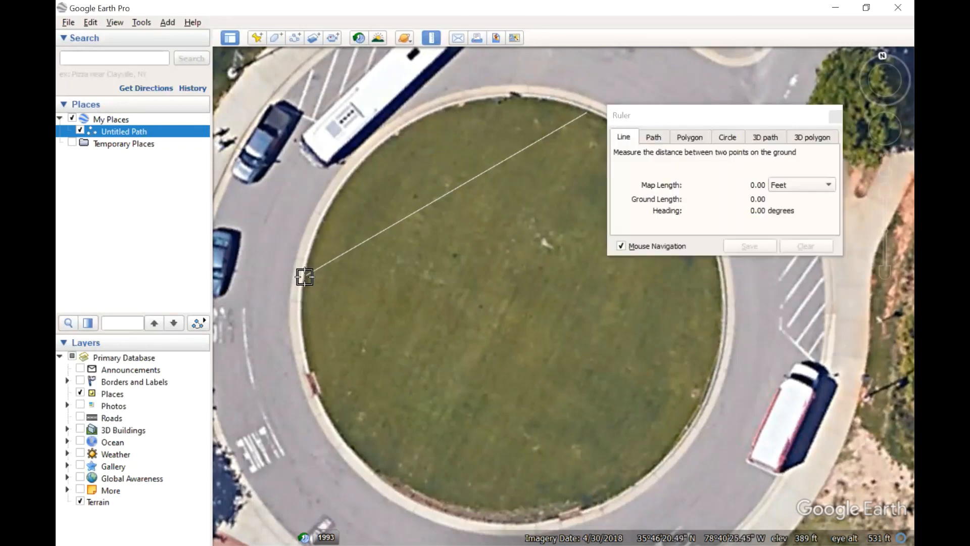
click(438, 198)
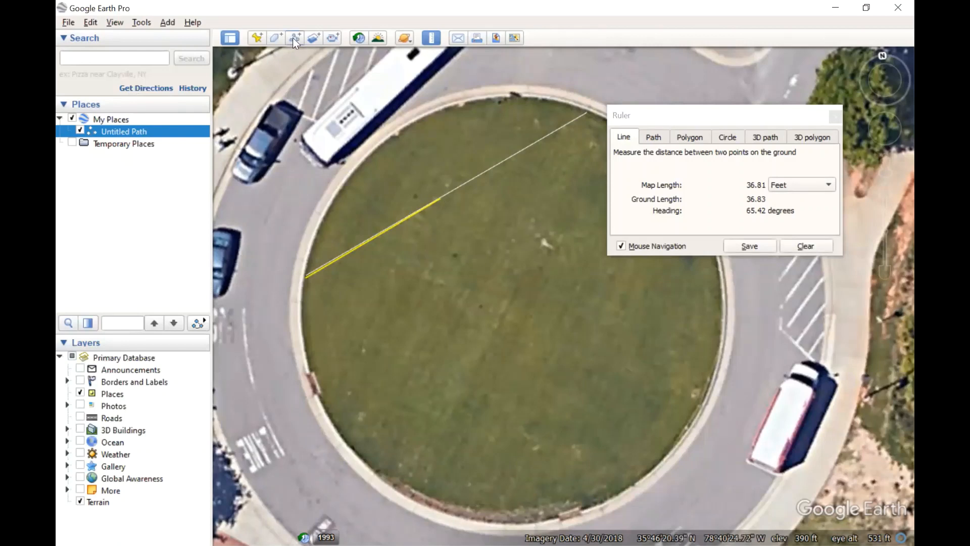
click(296, 39)
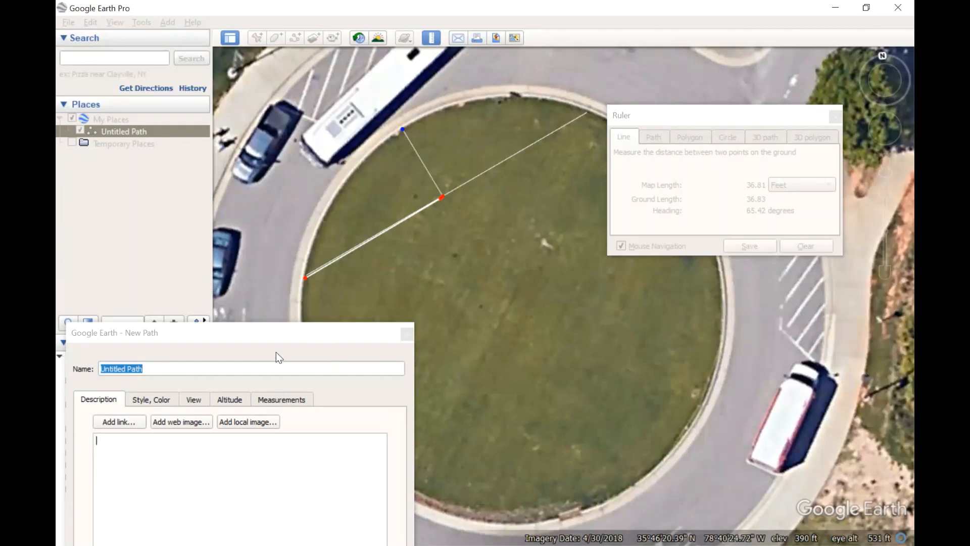
click(281, 399)
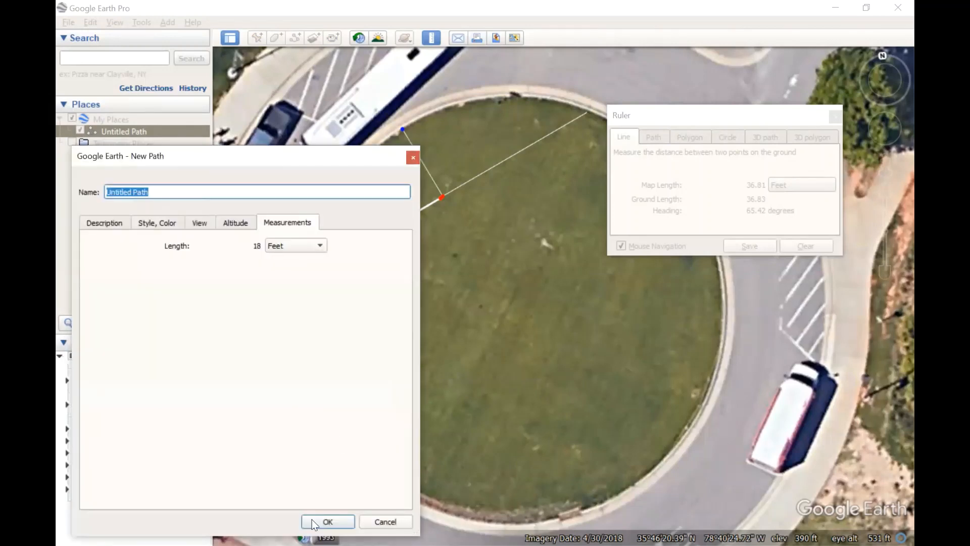
click(327, 536)
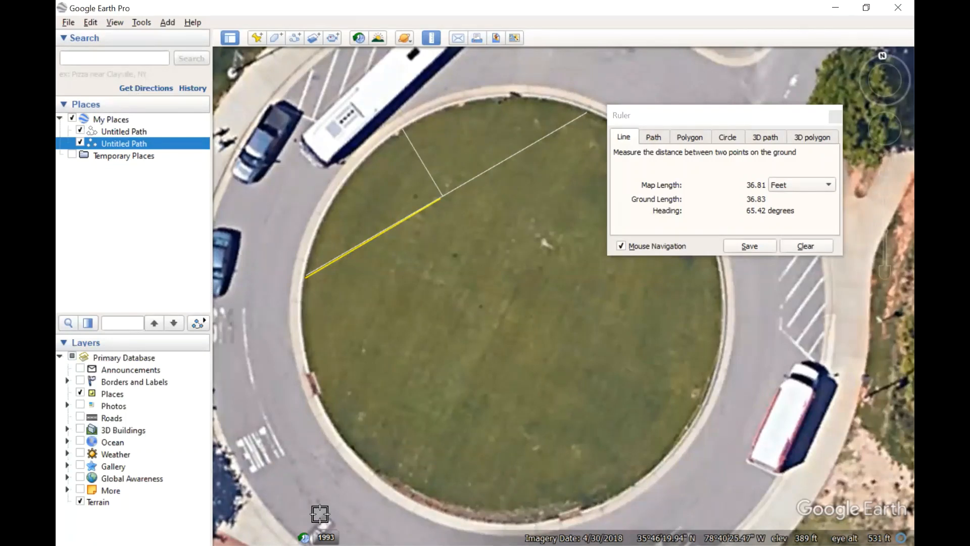
mouse_move(120, 156)
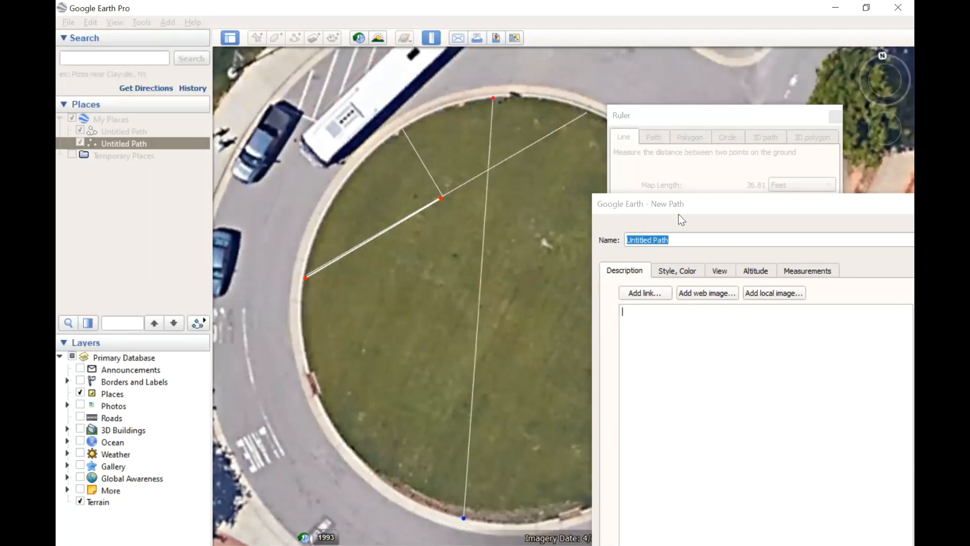
Step: Save the second chord, about 97 feet top to bottom of the circle, as a third path
click(781, 240)
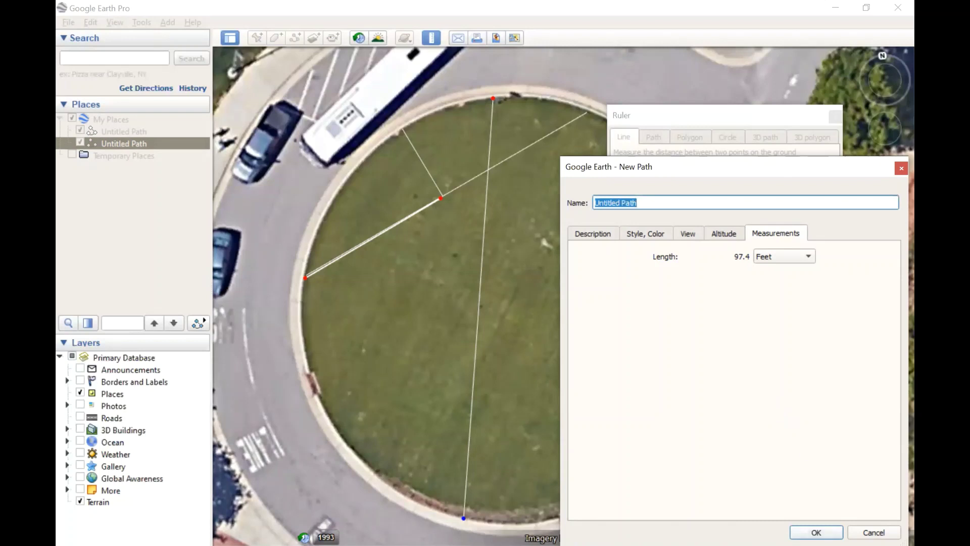
click(819, 532)
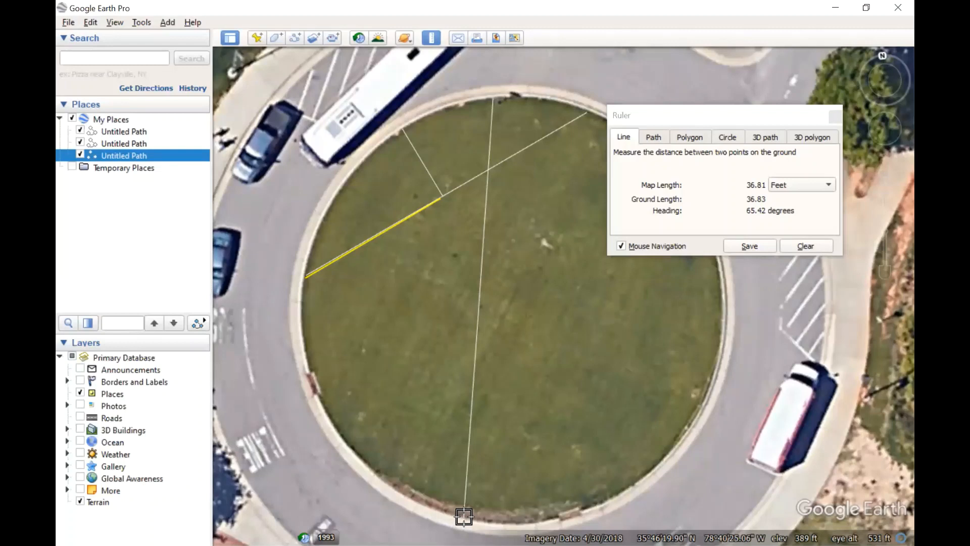
Step: Measure to the second chord's midpoint and save its roughly 41-foot middle ordinate as a fourth path
drag(464, 516, 486, 312)
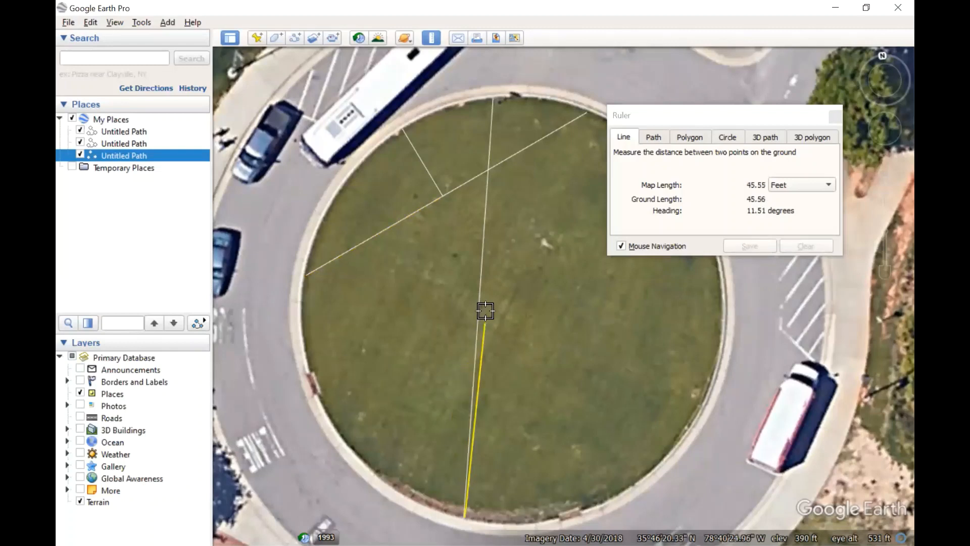
drag(485, 311, 482, 285)
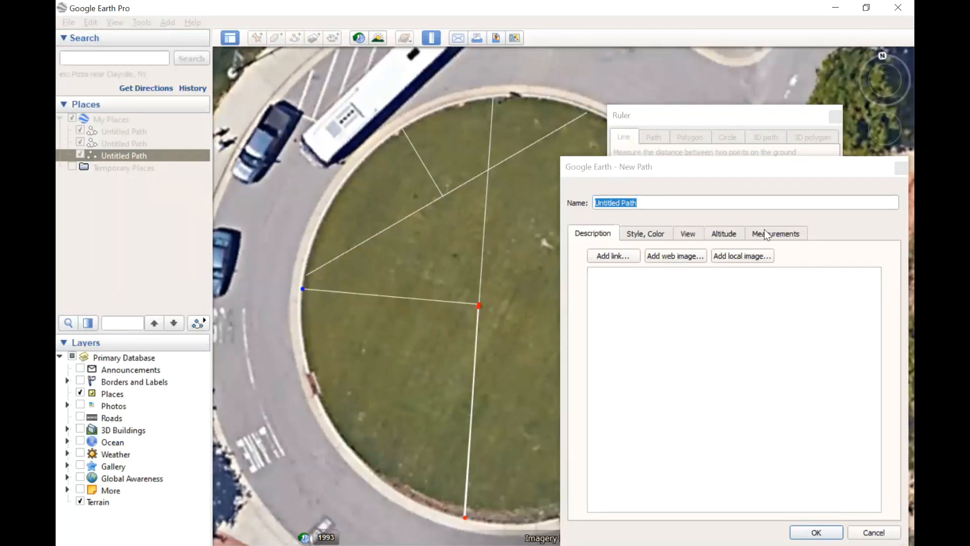
click(777, 232)
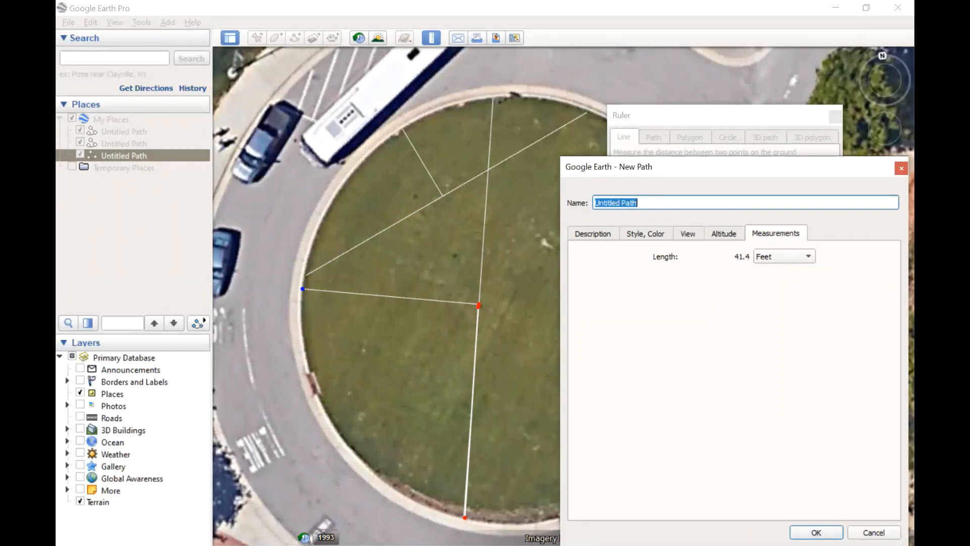
click(818, 531)
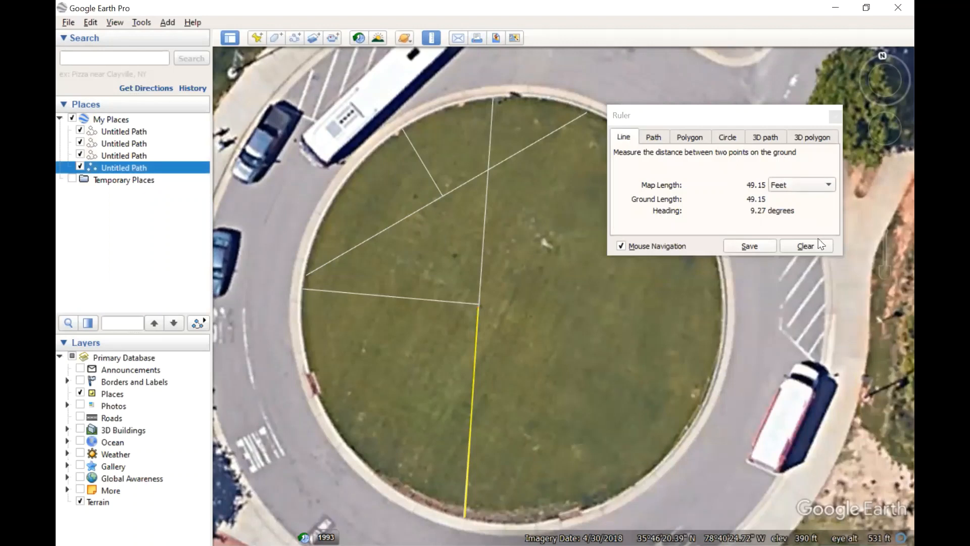
Step: Clear the leftover ruler measurement, leaving the four saved paths on the circle
click(807, 246)
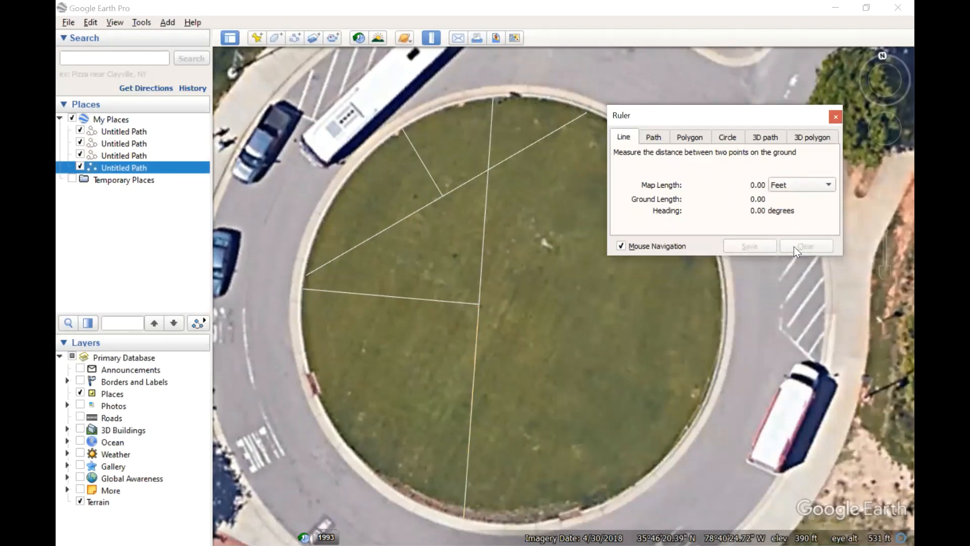
mouse_move(797, 252)
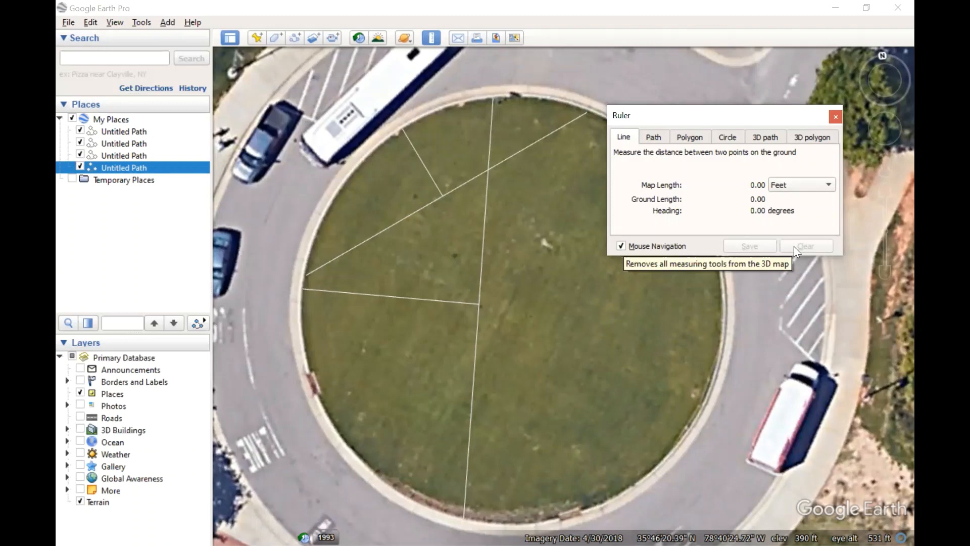
mouse_move(796, 250)
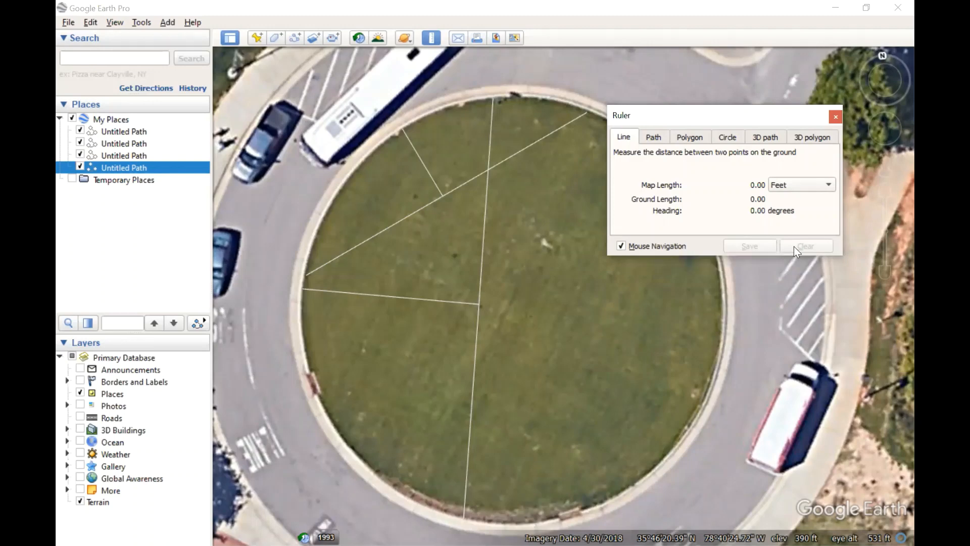